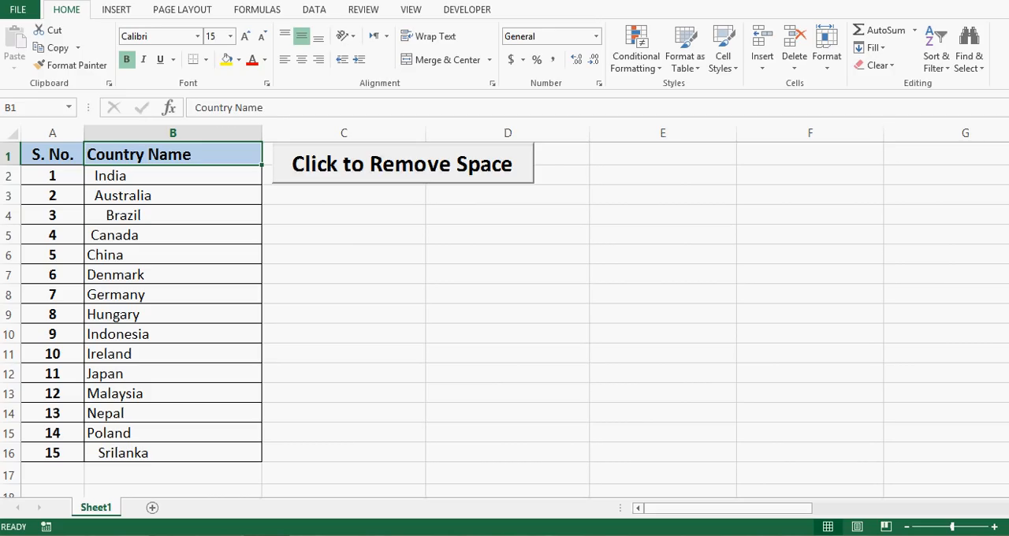
- Inspect the leading spaces in the India and Australia cells under the Country Name heading
click(173, 175)
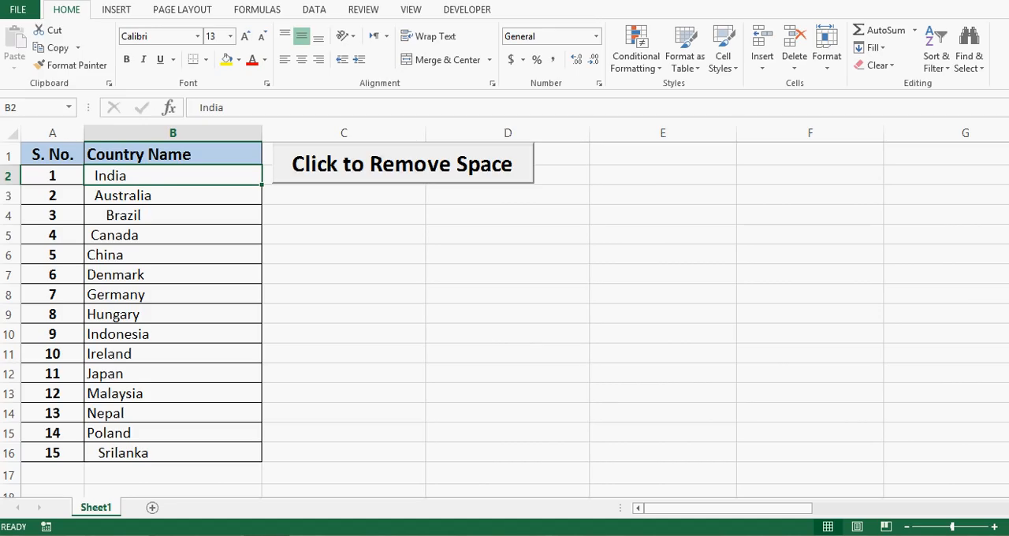
double_click(110, 175)
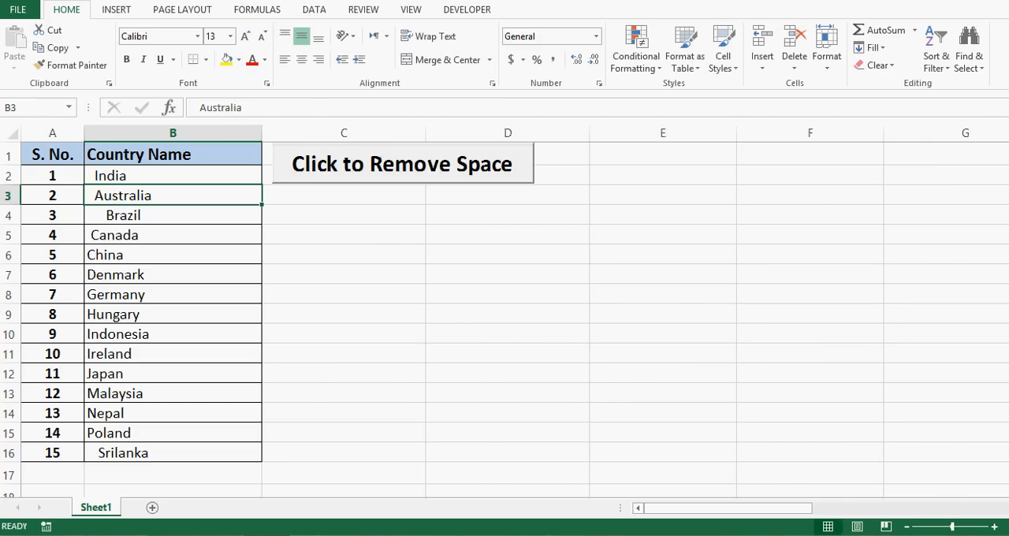
double_click(123, 195)
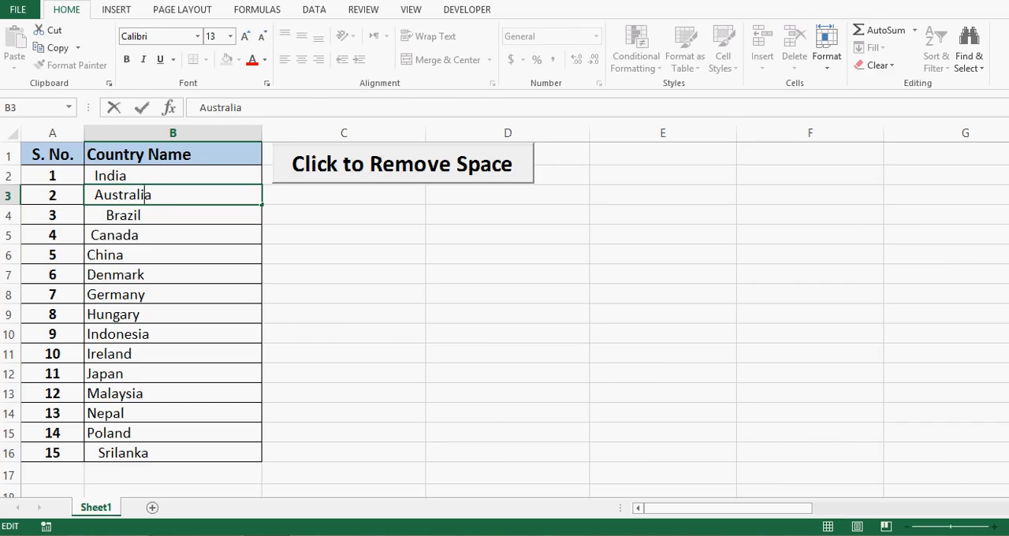
click(400, 164)
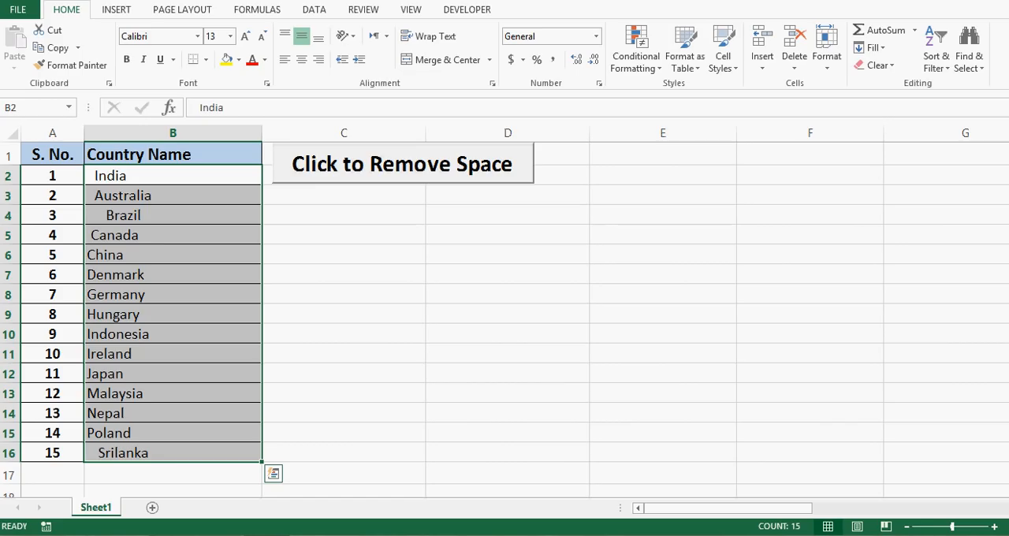
click(173, 155)
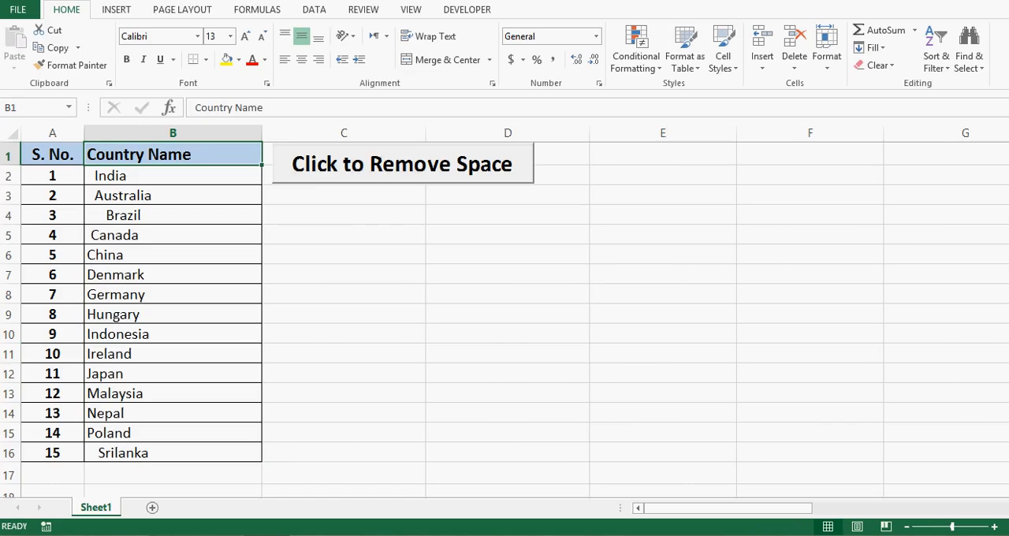
- Run the 'Click to Remove Space' button macro to trim all 15 country names
click(227, 32)
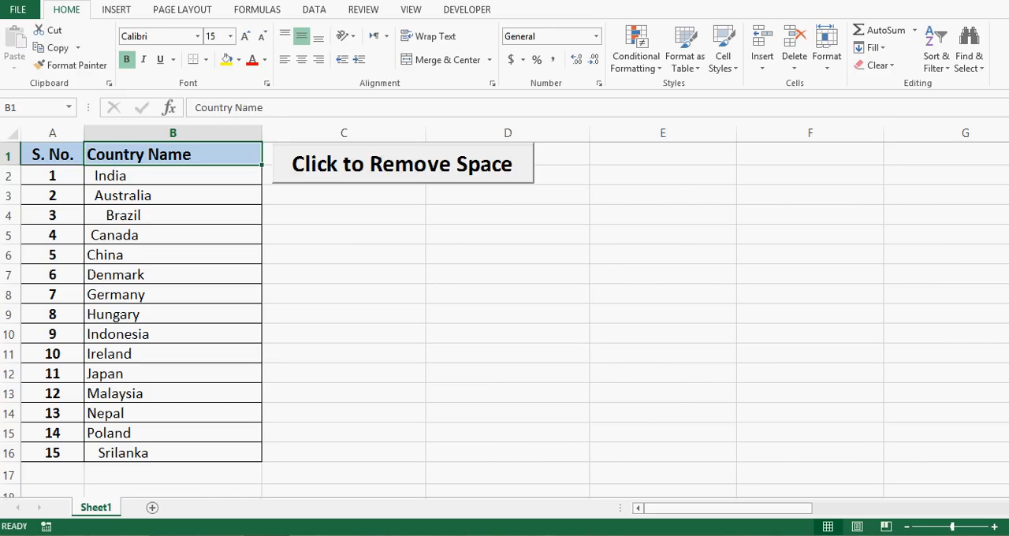
click(344, 195)
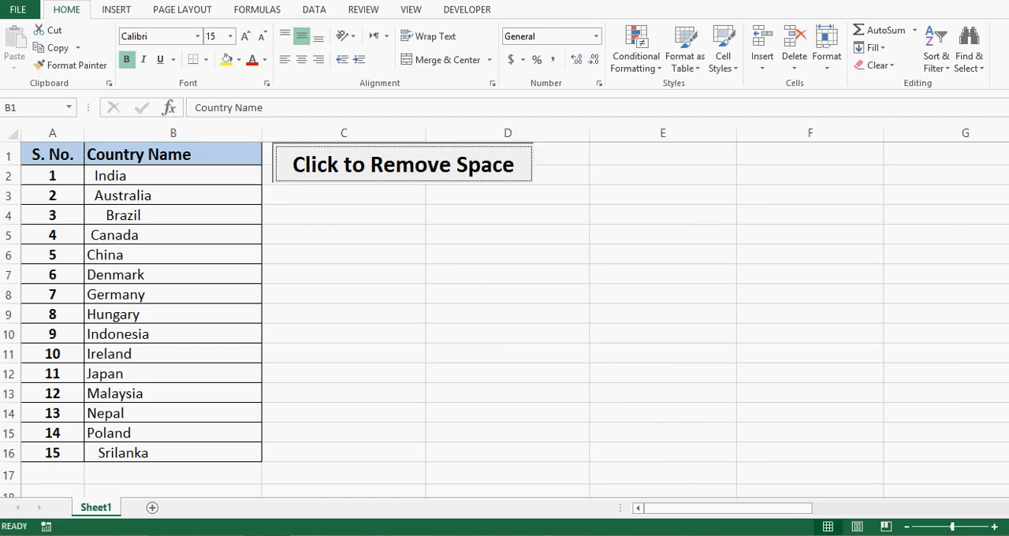
click(402, 164)
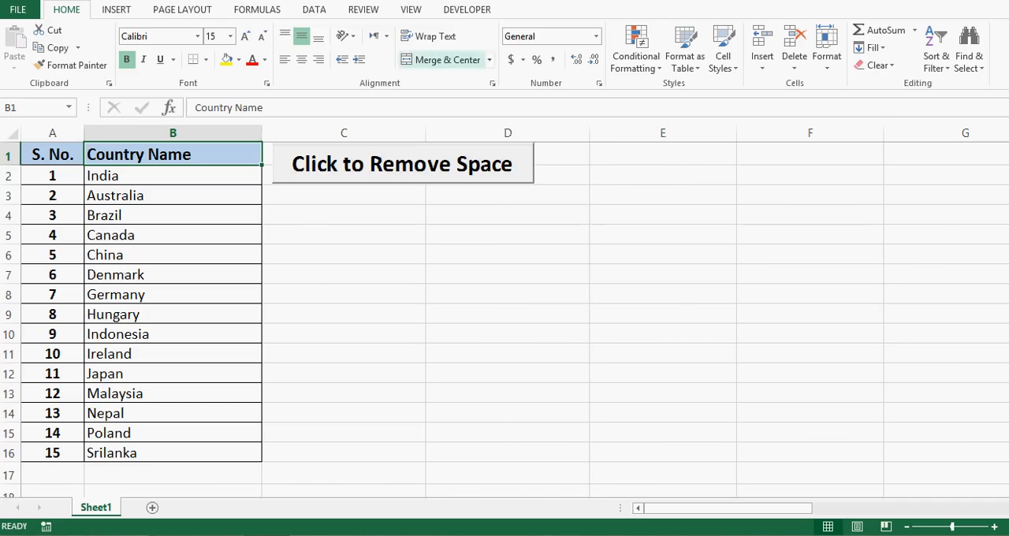
- Enable Design Mode from the Developer tab and view the button's click macro code
click(467, 10)
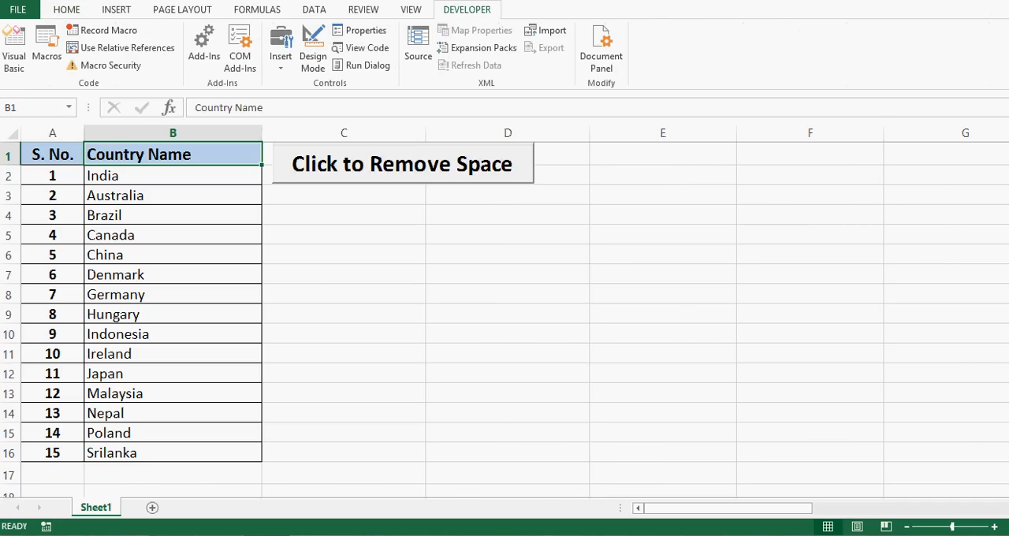
click(312, 48)
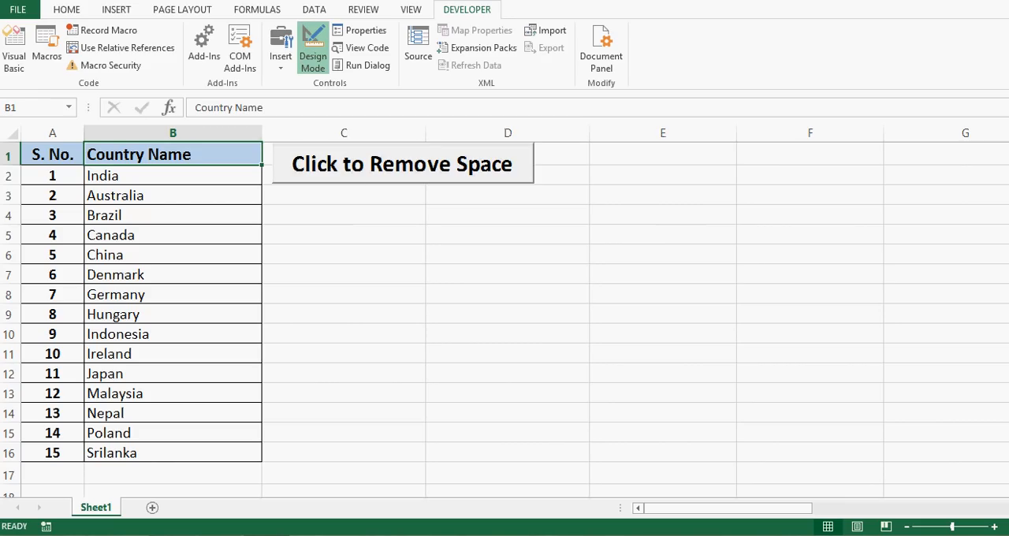
click(402, 164)
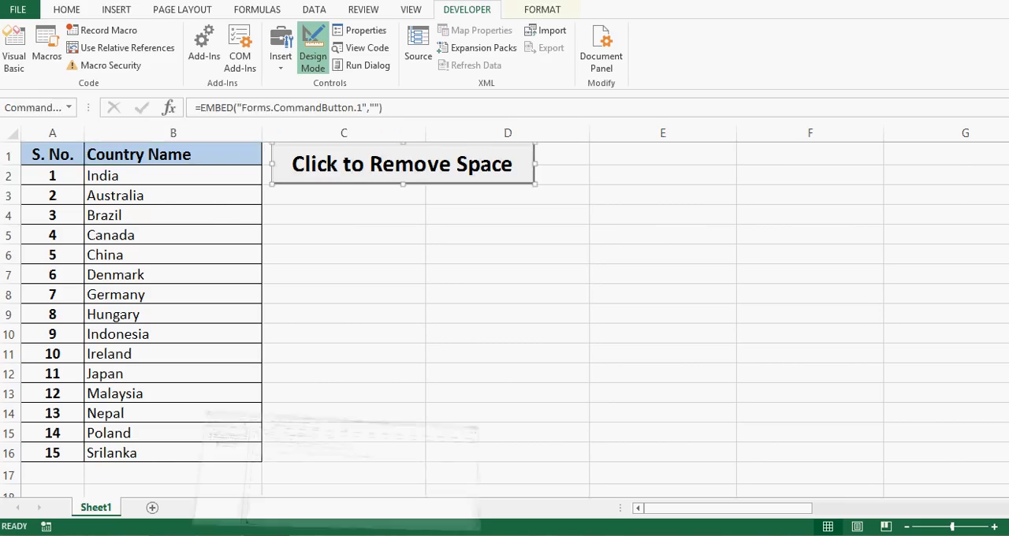
double_click(403, 164)
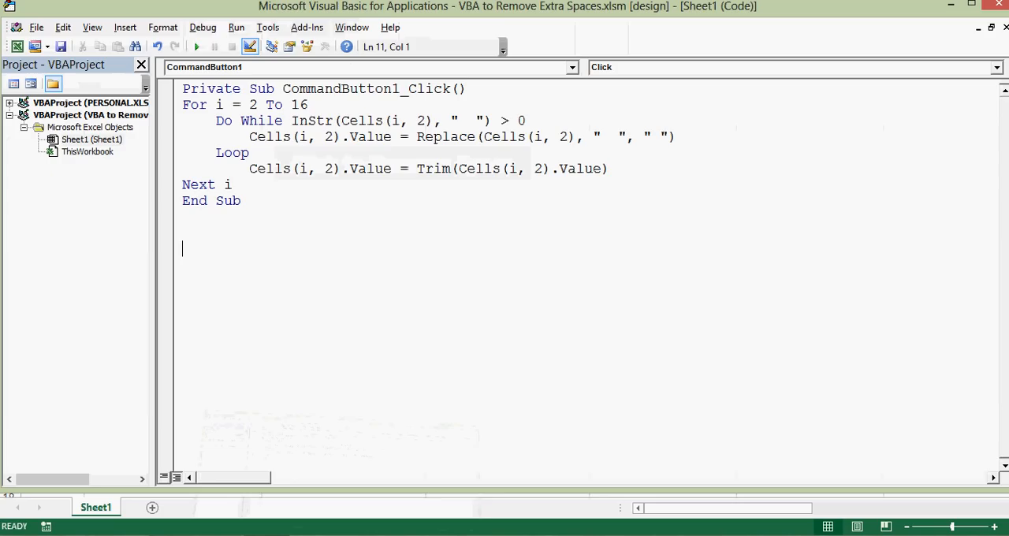
click(230, 184)
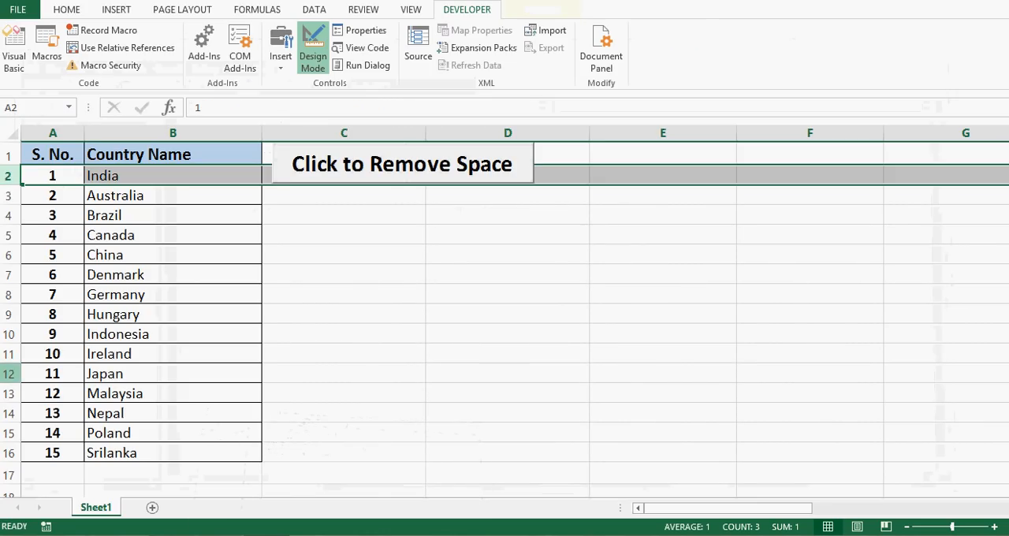
- Reopen the button's macro and highlight the loop counter i and the Do While space check
click(52, 452)
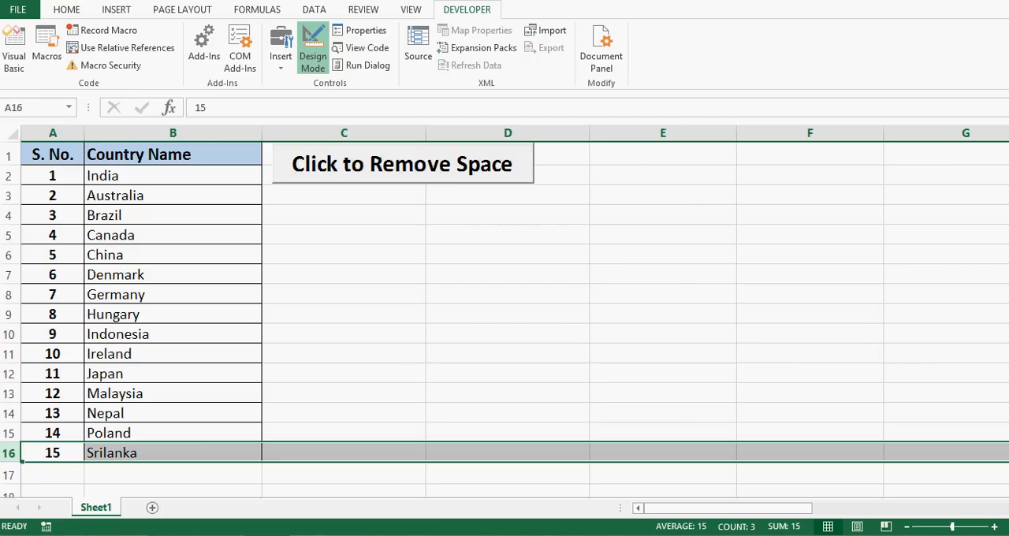
double_click(401, 162)
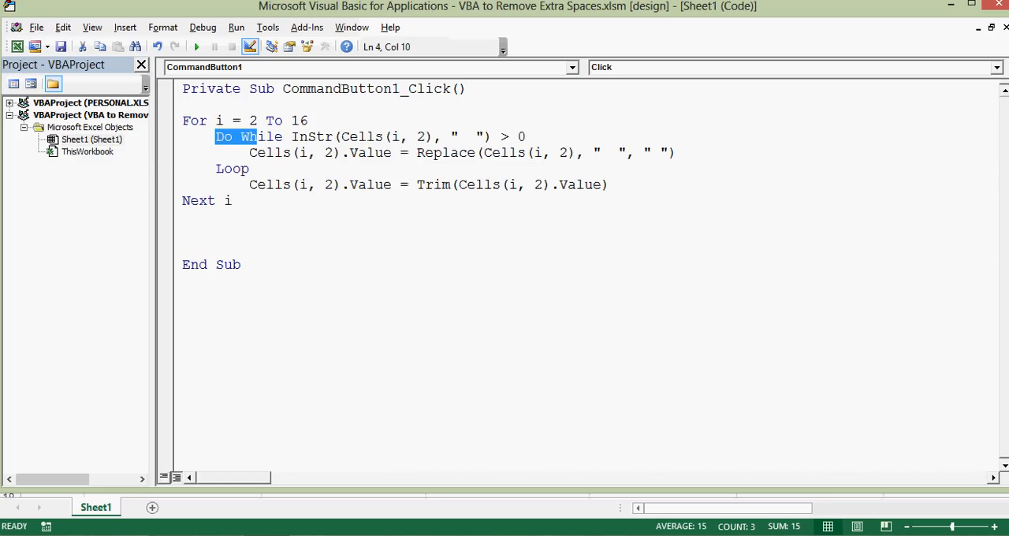
double_click(311, 136)
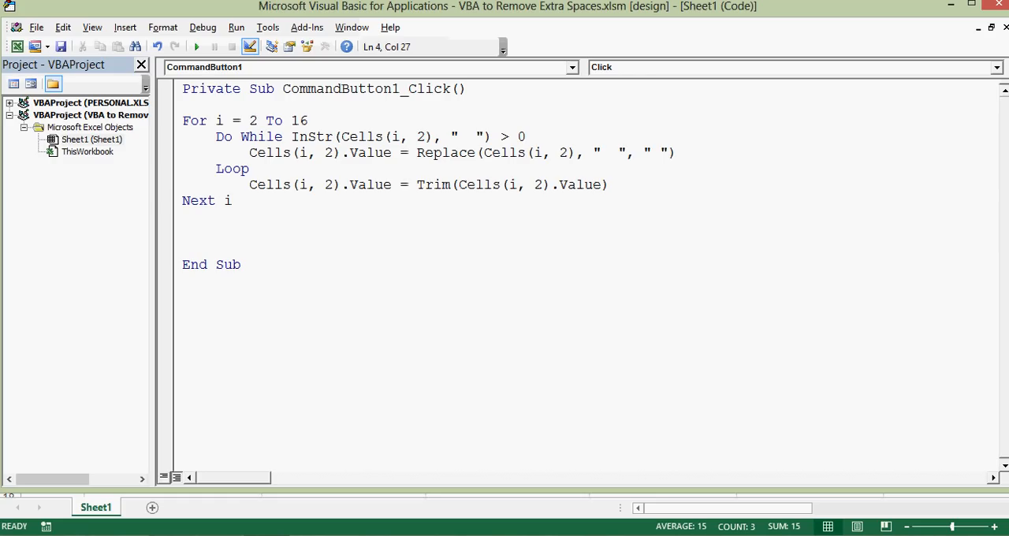
double_click(219, 120)
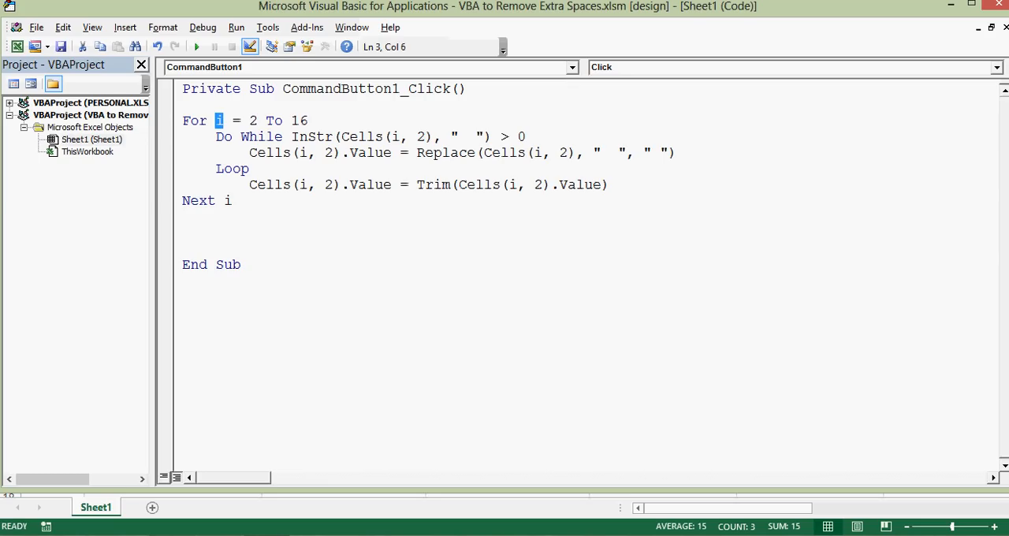
click(420, 136)
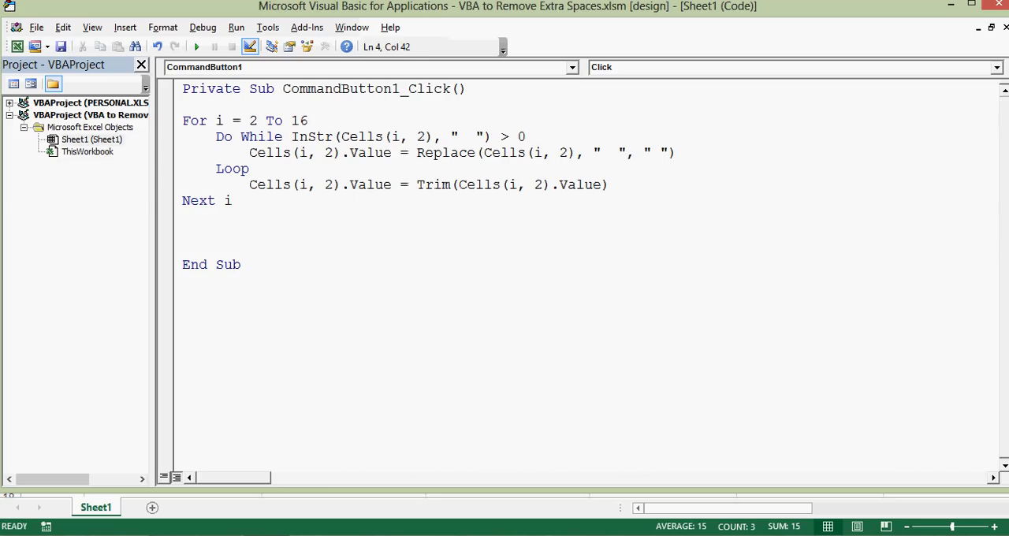
- Walk through the Replace, Trim and InStr lines of the cleanup loop
double_click(290, 152)
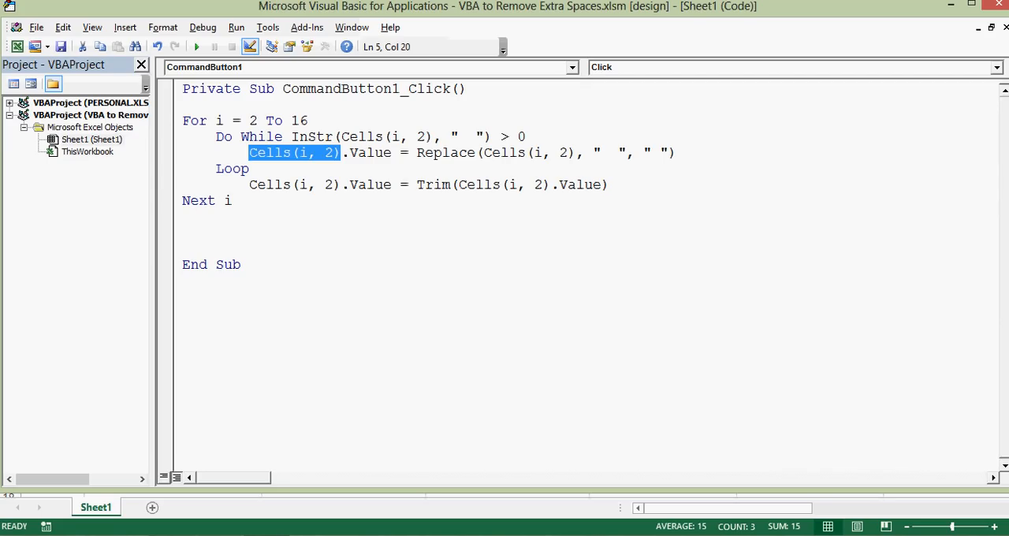
double_click(444, 152)
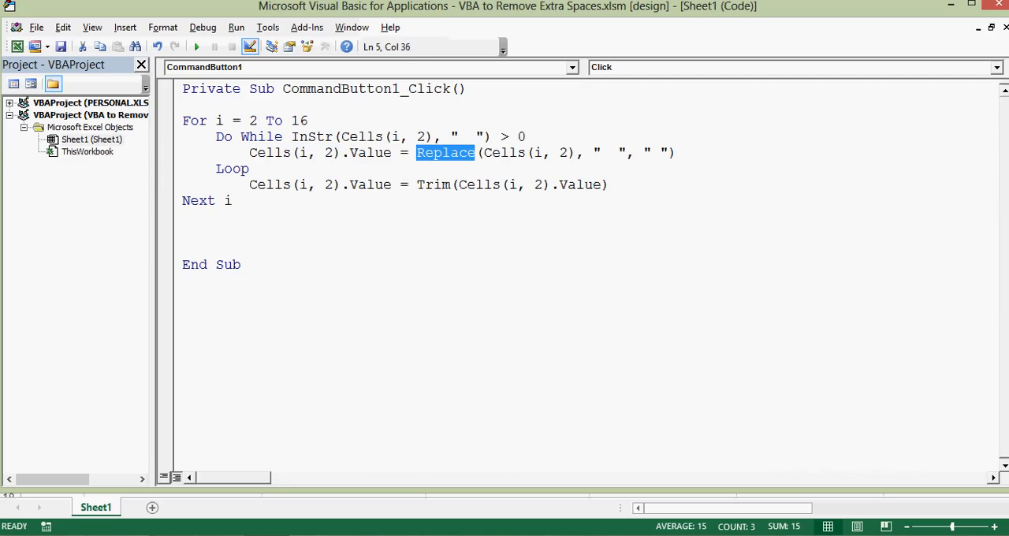
double_click(518, 151)
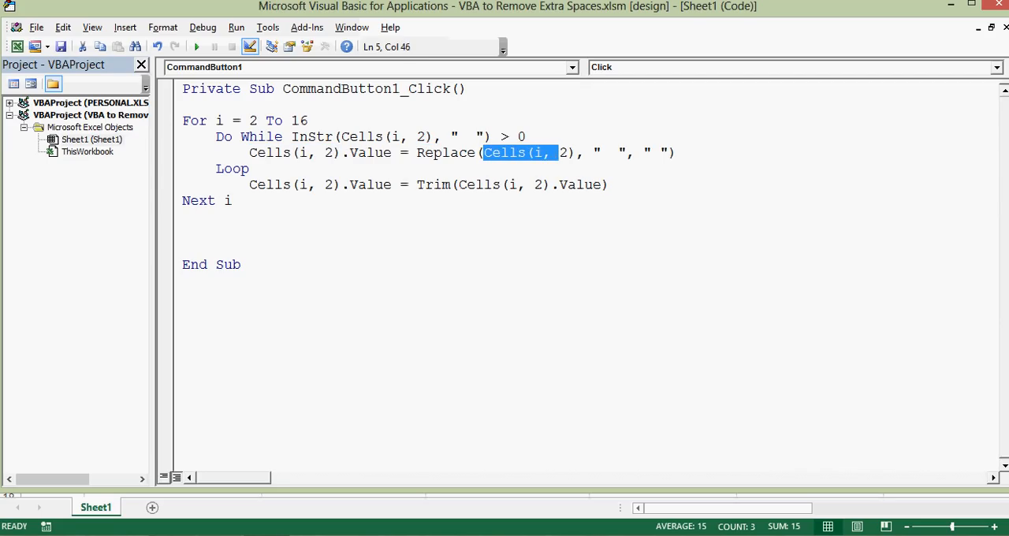
click(602, 152)
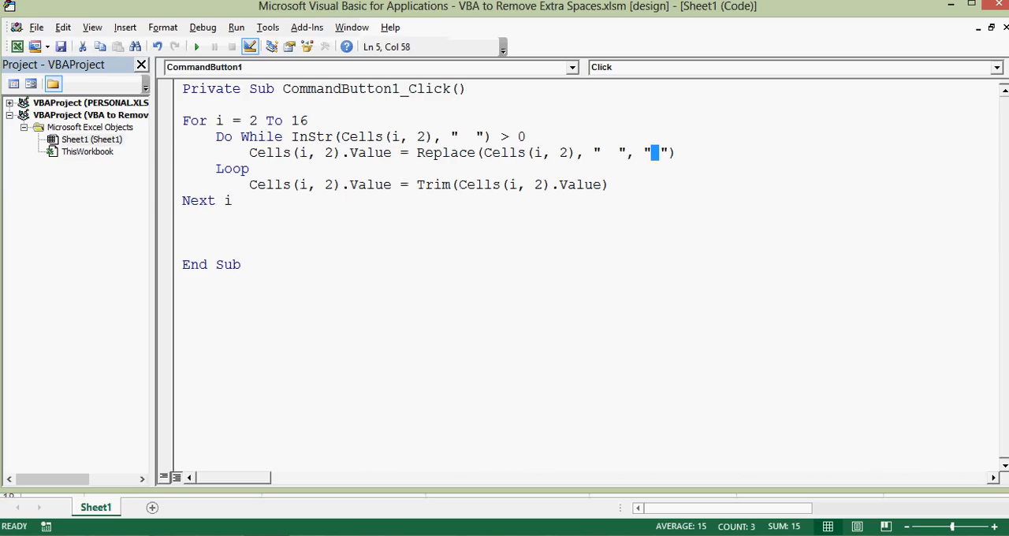
double_click(230, 168)
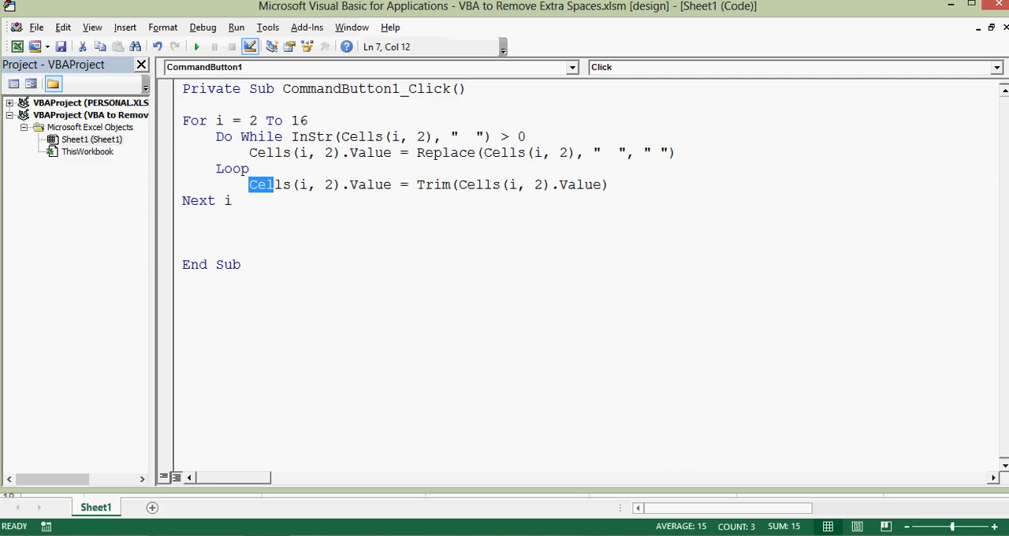
double_click(269, 184)
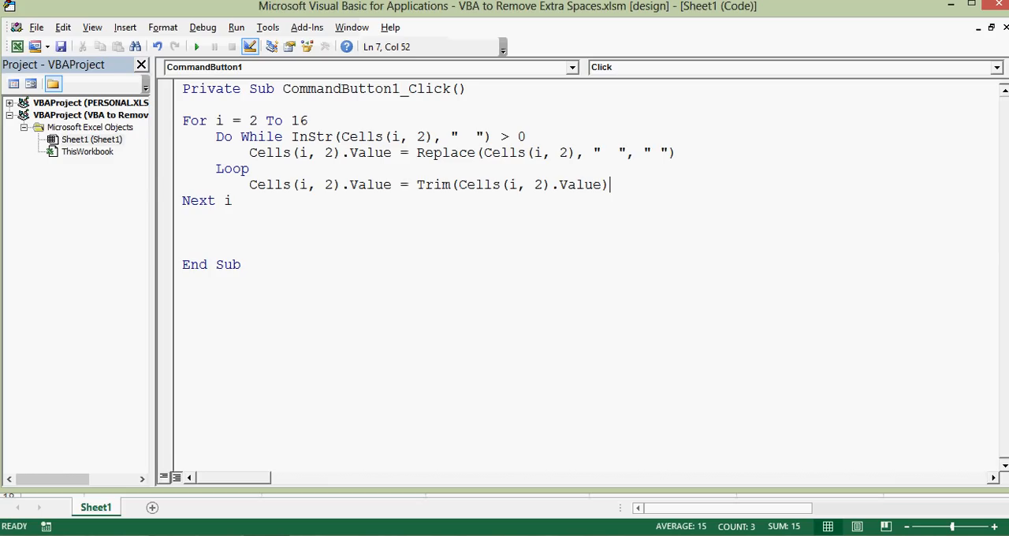
drag(612, 184, 181, 200)
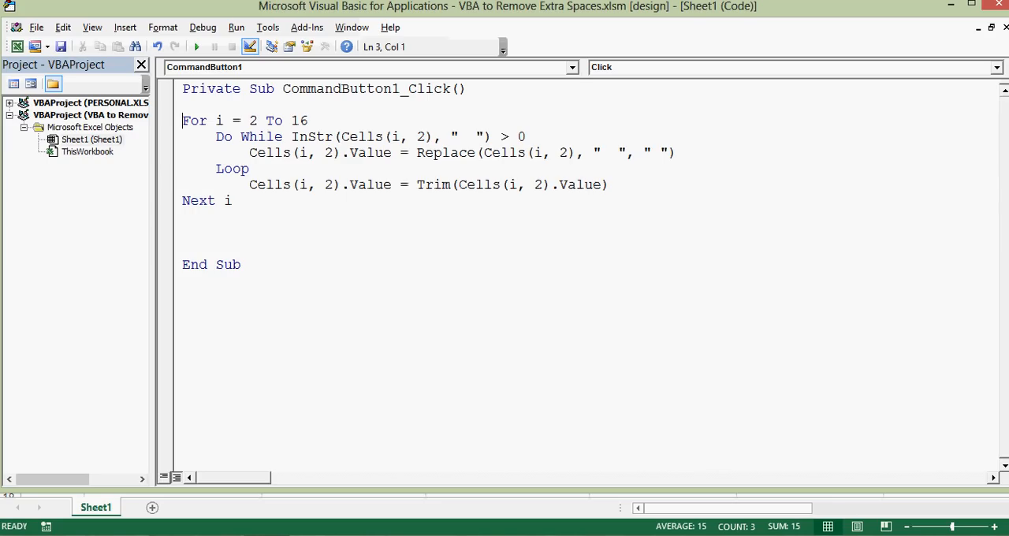
click(339, 136)
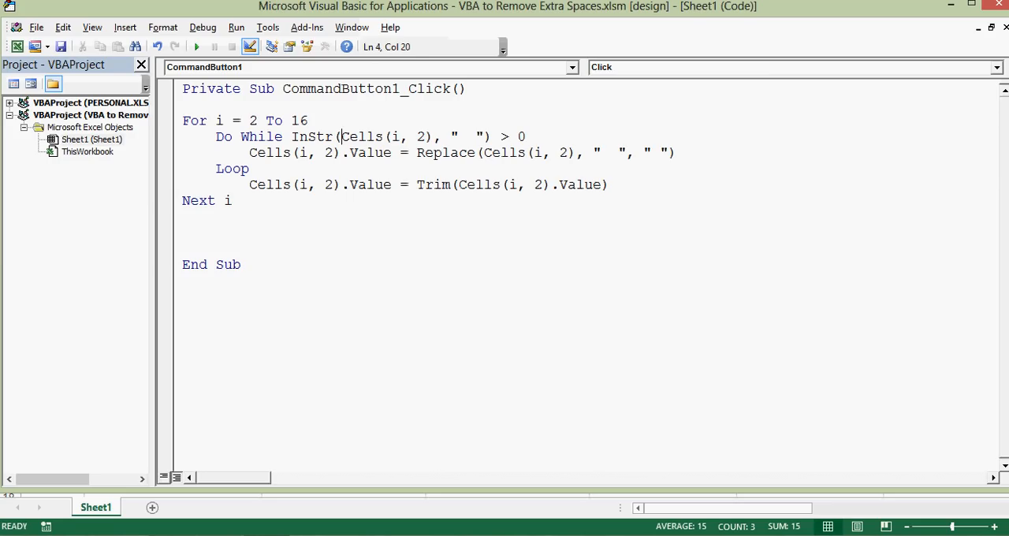
- Qualify each Cells(i, 2) reference in the Do While and Replace lines with ActiveSheet
double_click(361, 136)
text(a)
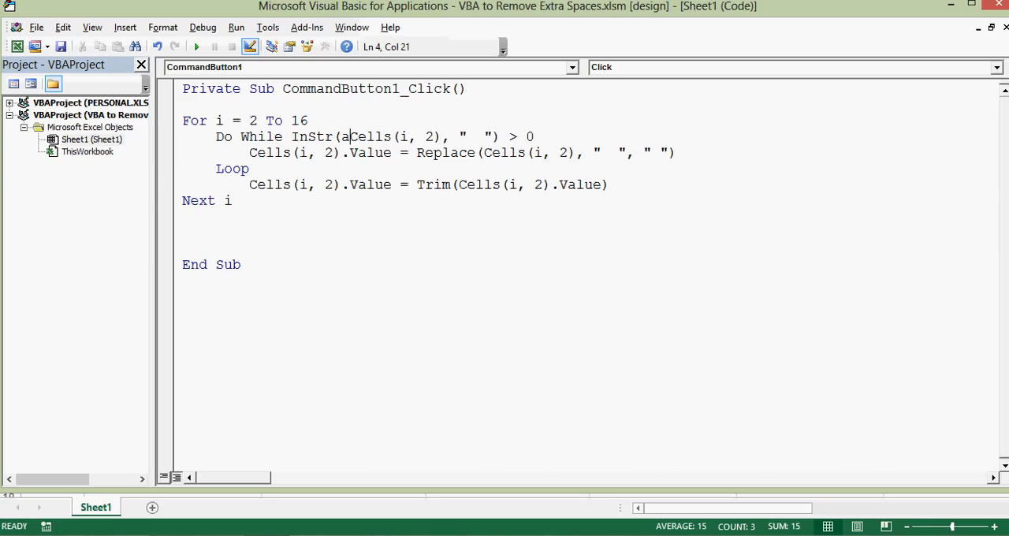
text(ctivesh)
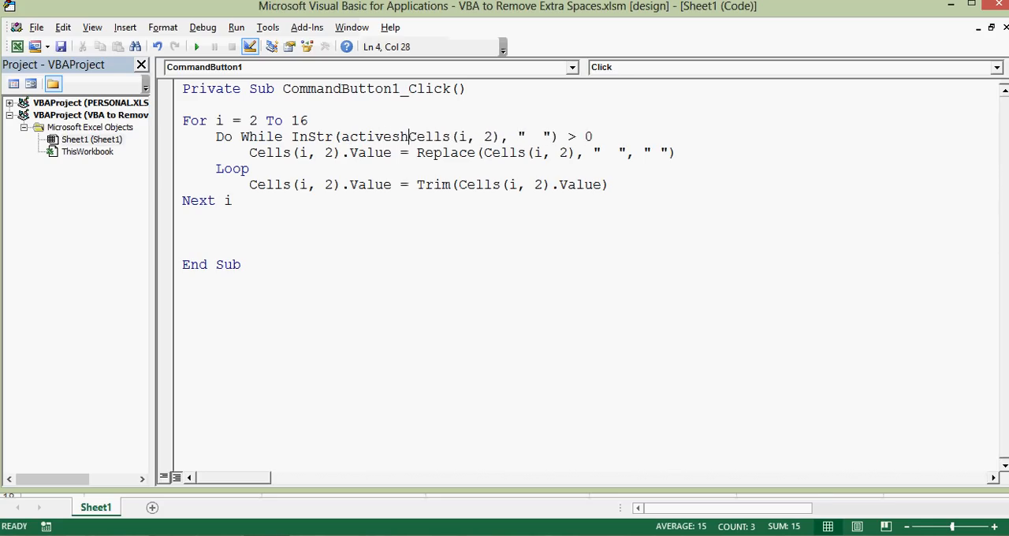
text(eet.)
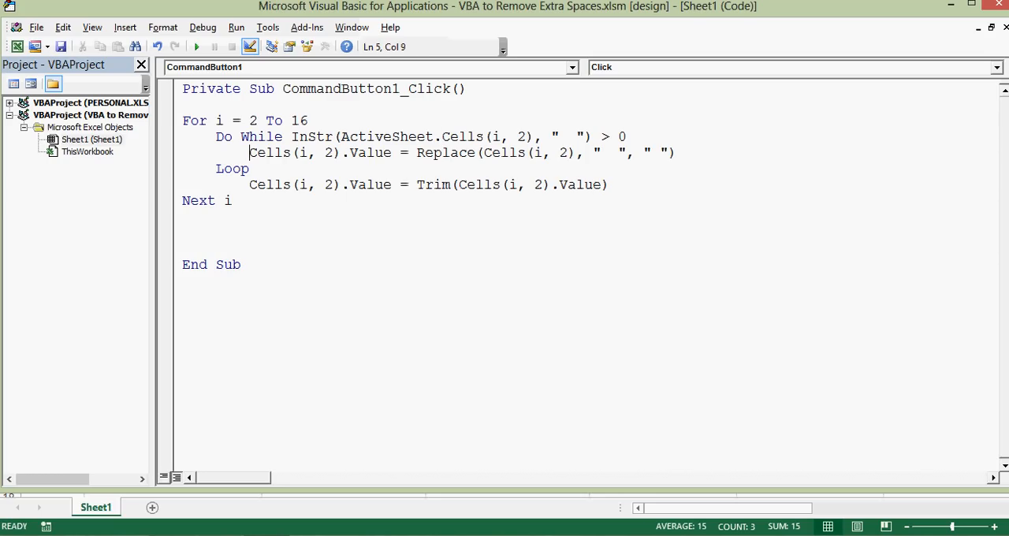
text(a)
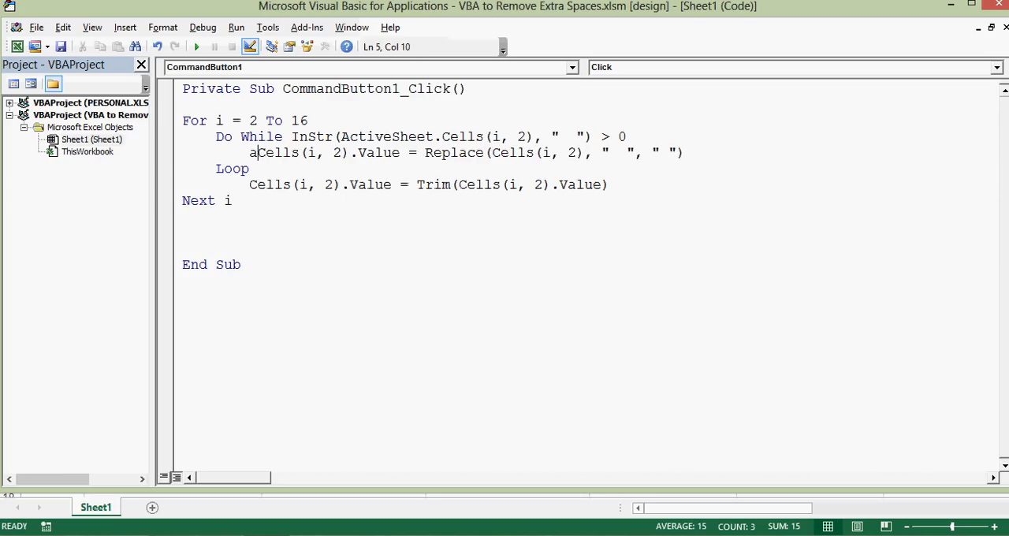
text(ctivesheet.)
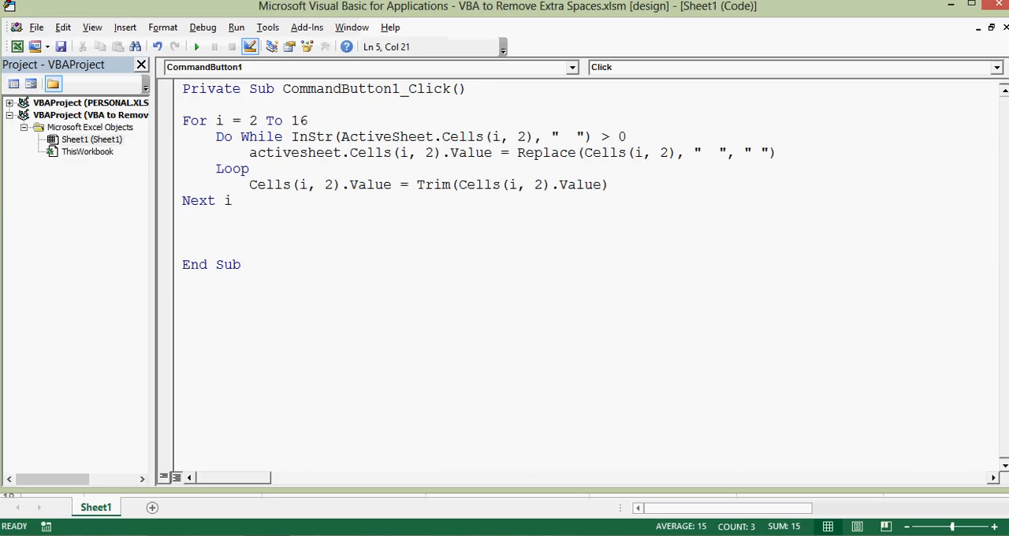
click(584, 151)
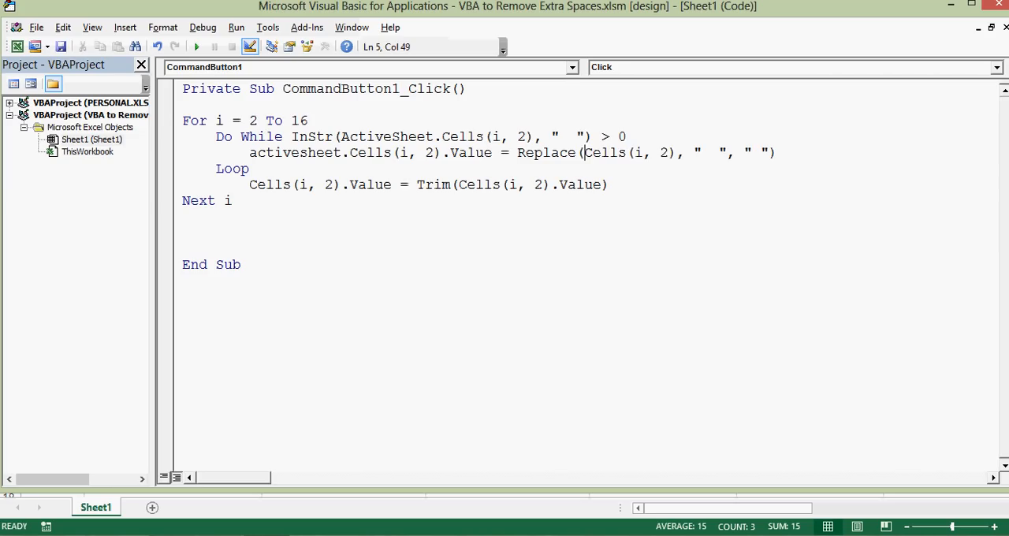
text(activeSheet.)
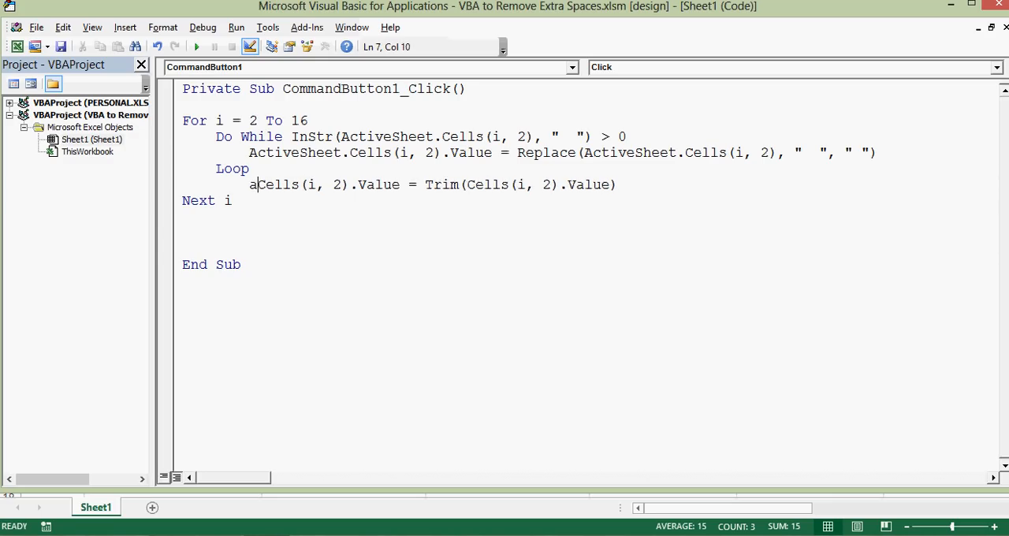
text(ctivesheet)
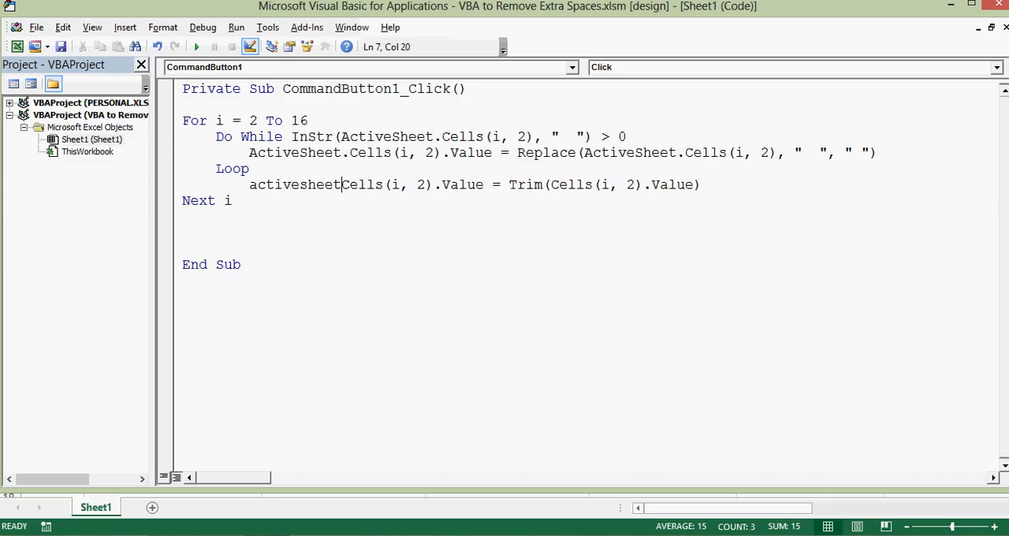
text(.)
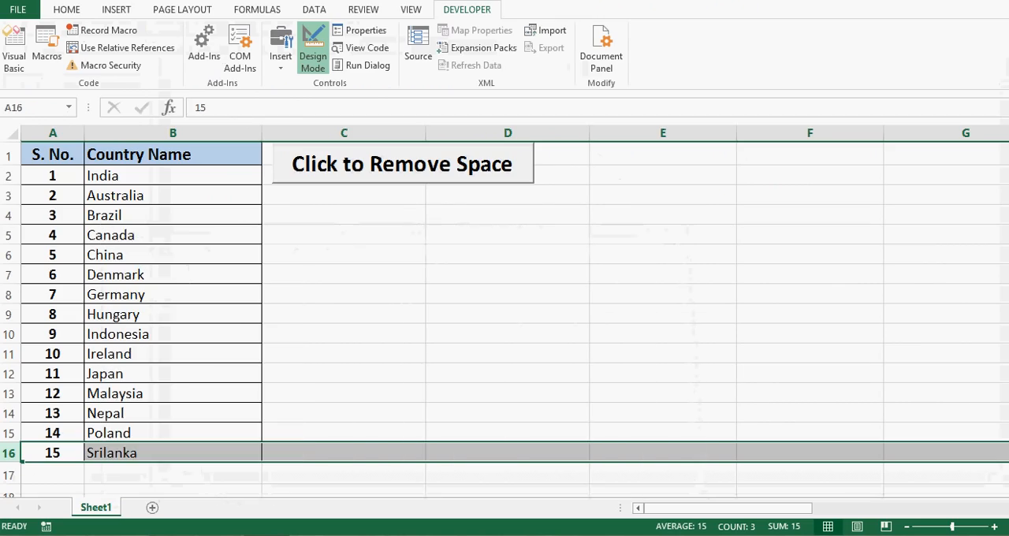
- Clear the country names from B2:B16
click(508, 274)
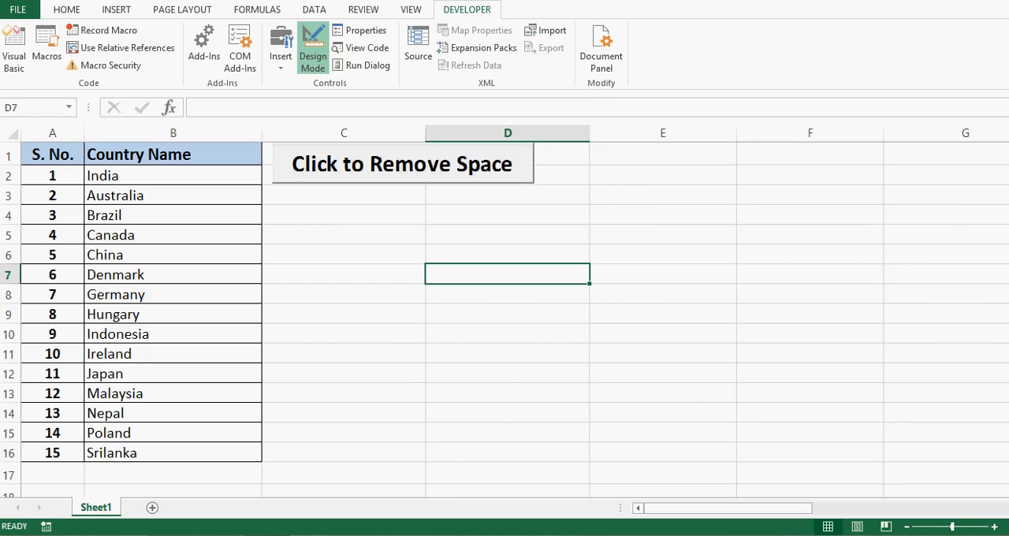
drag(173, 175, 173, 353)
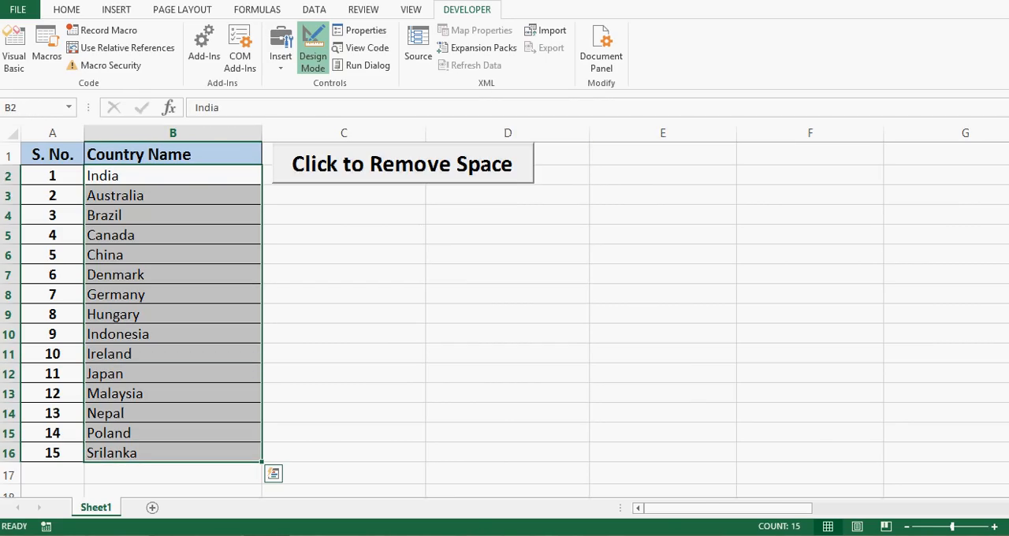
click(401, 164)
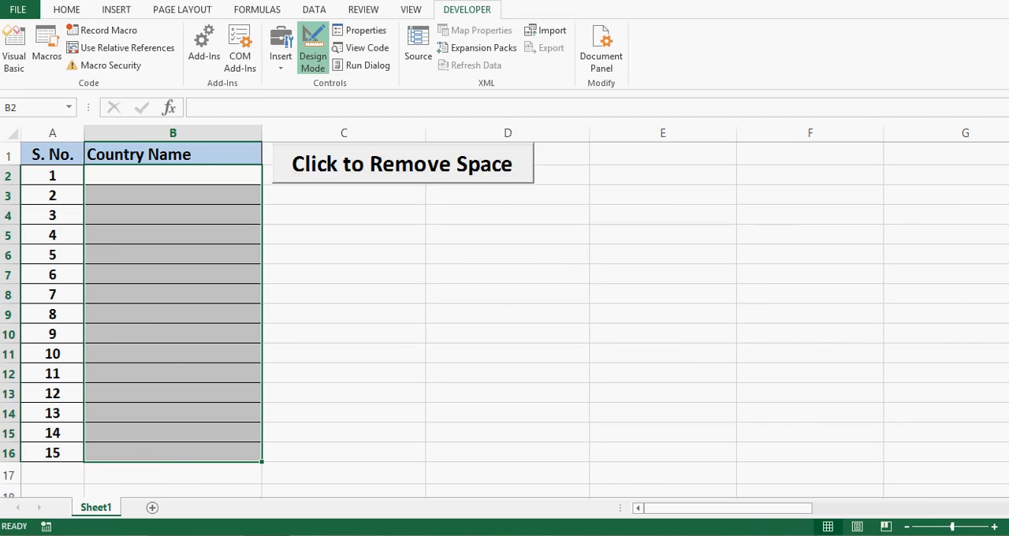
click(663, 175)
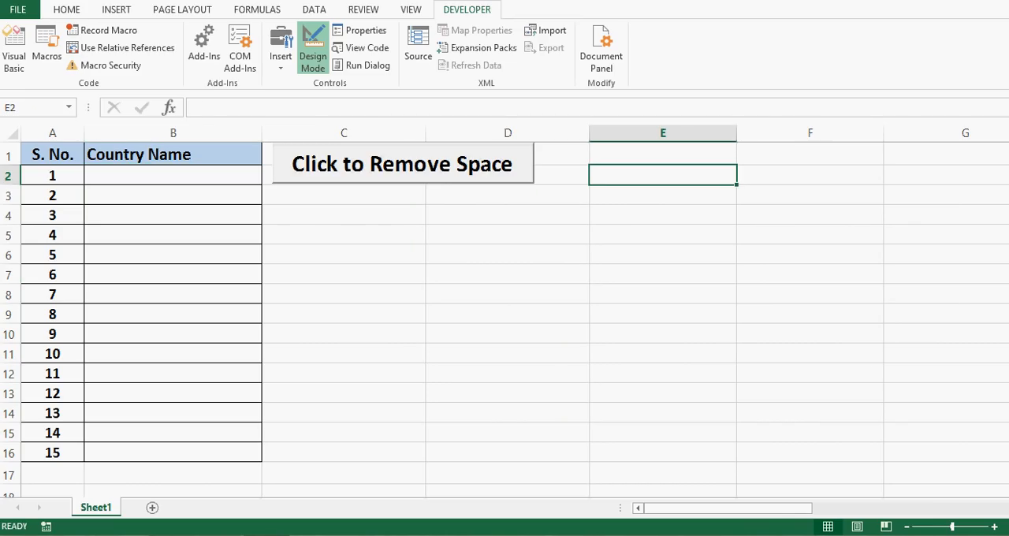
- Paste the space-padded names from column M back into B2 and turn off Design Mode
click(402, 162)
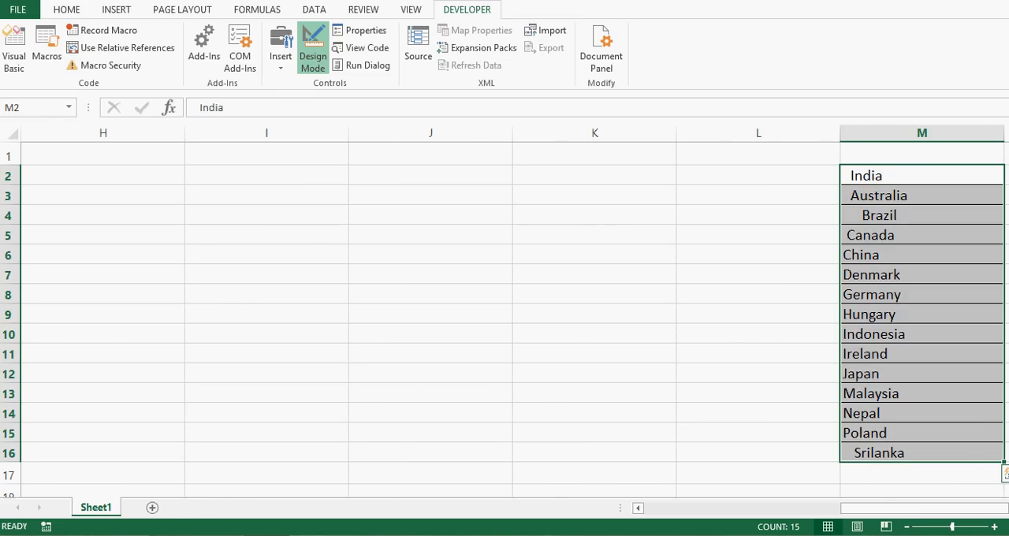
key(ctrl+c)
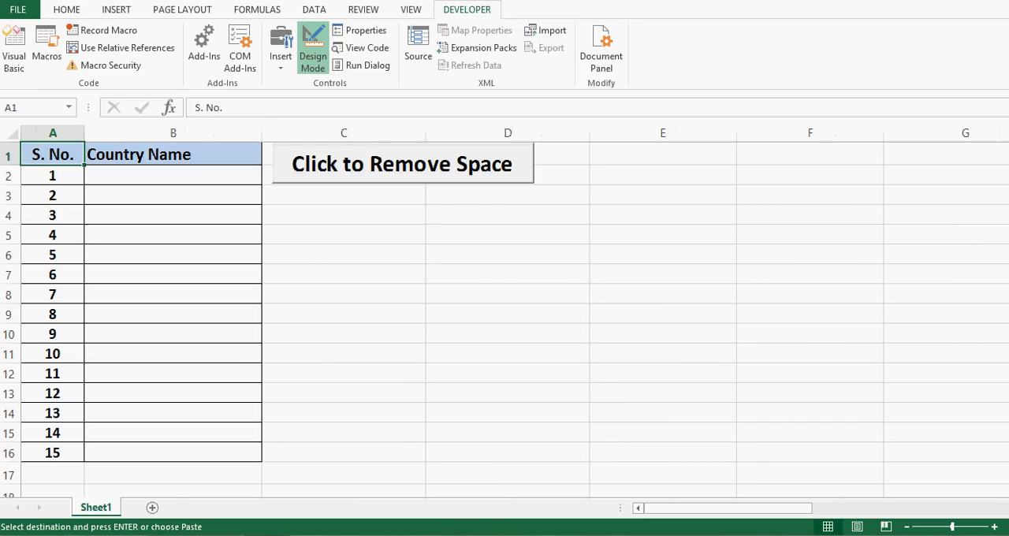
click(174, 175)
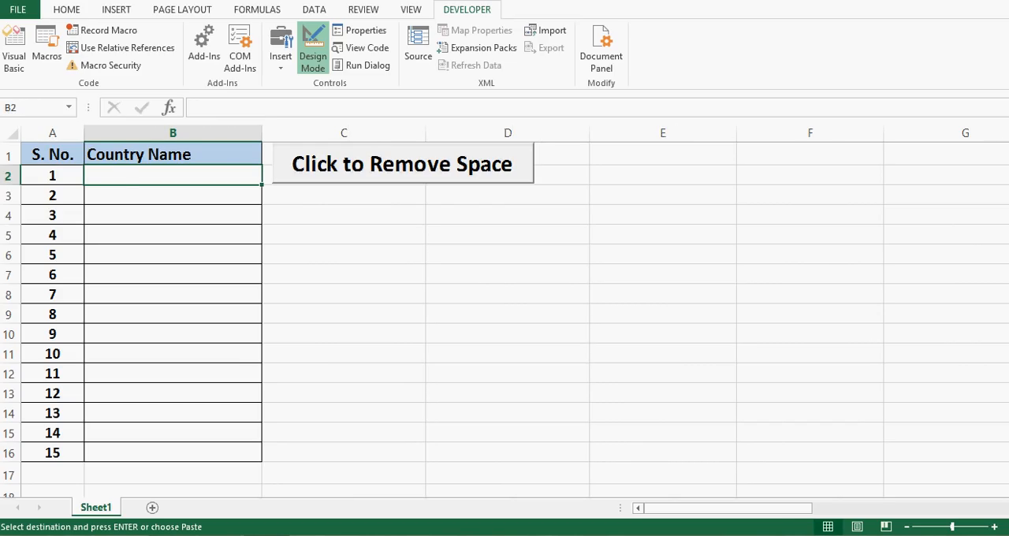
key(ctrl+v)
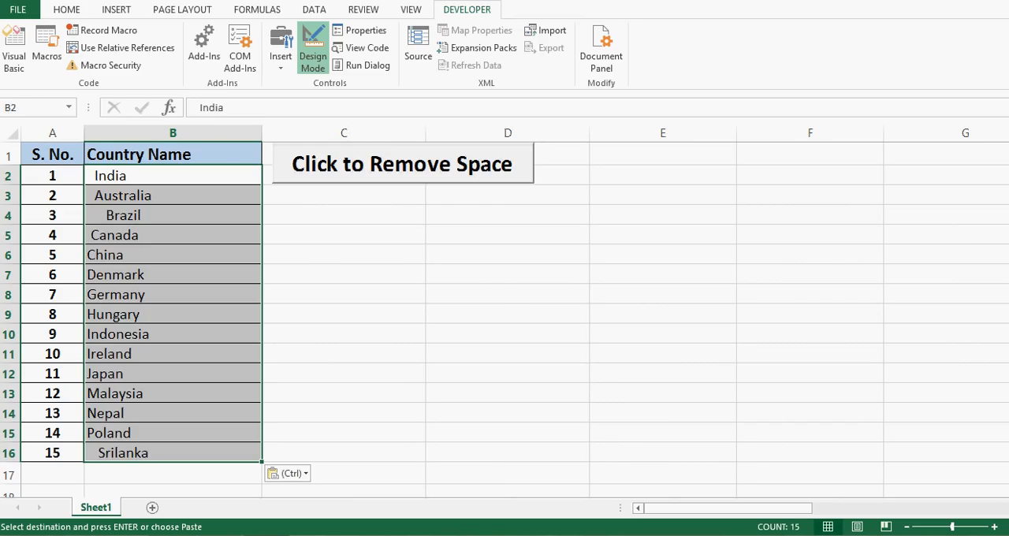
click(173, 154)
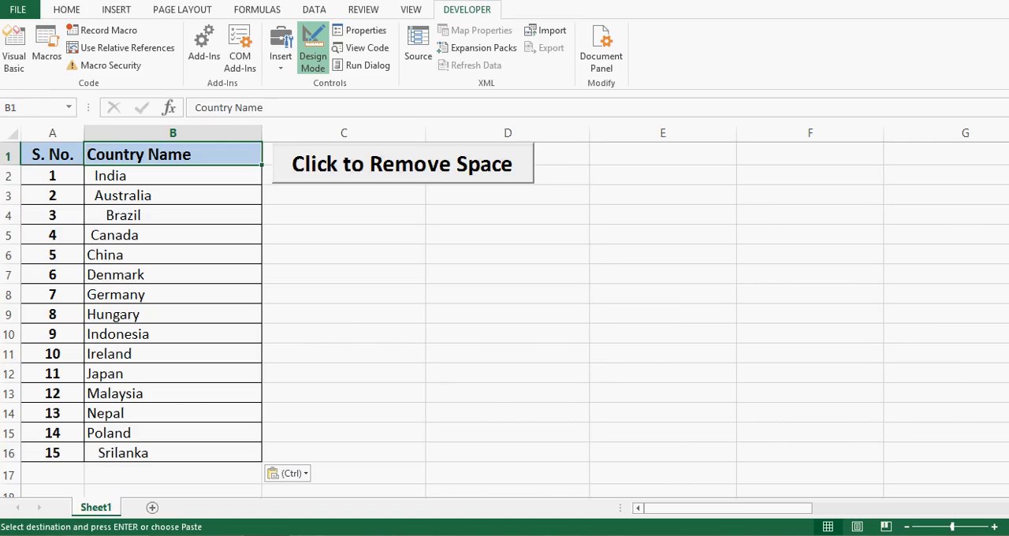
mouse_move(312, 47)
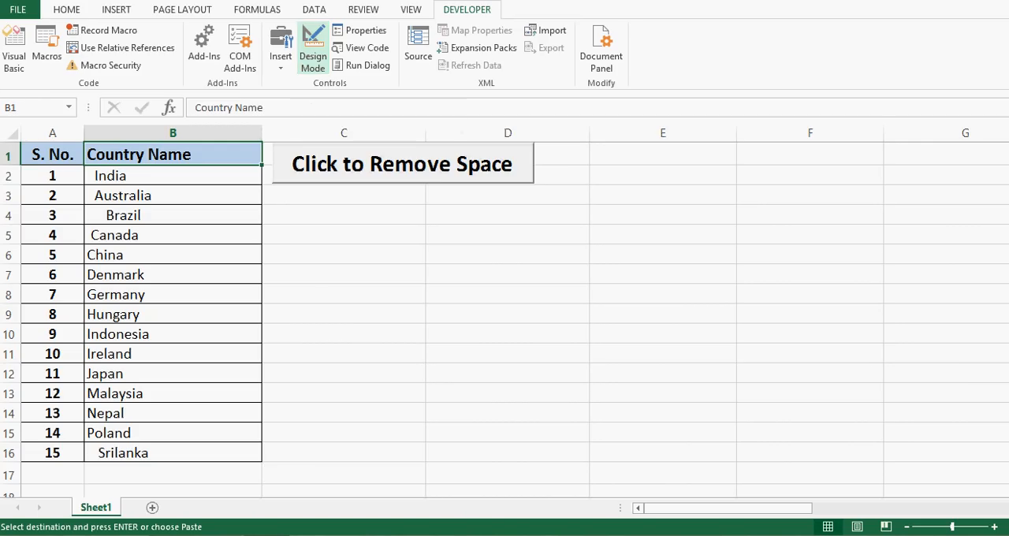
click(313, 48)
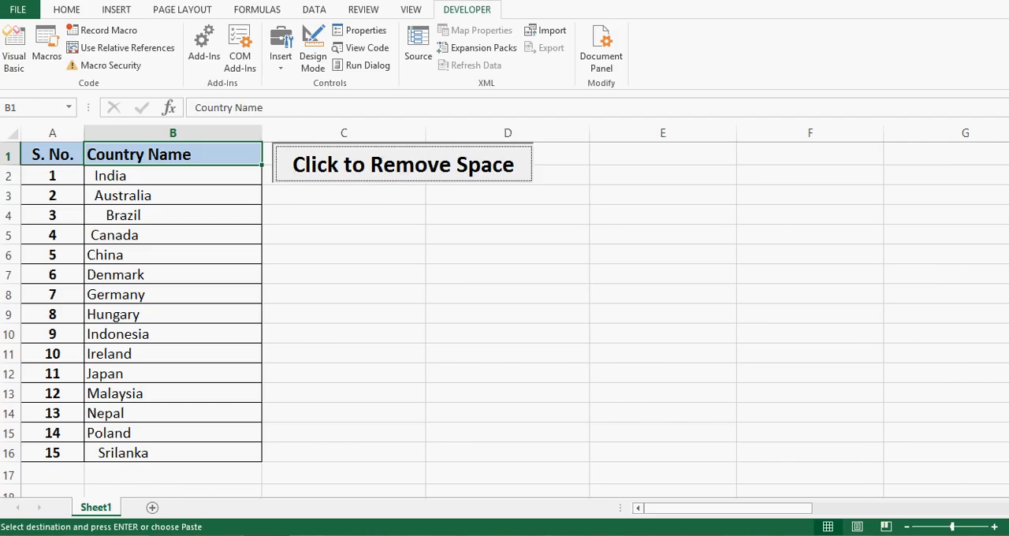
- Run the space-removal button macro and check the trimmed names in B2:B15
click(402, 164)
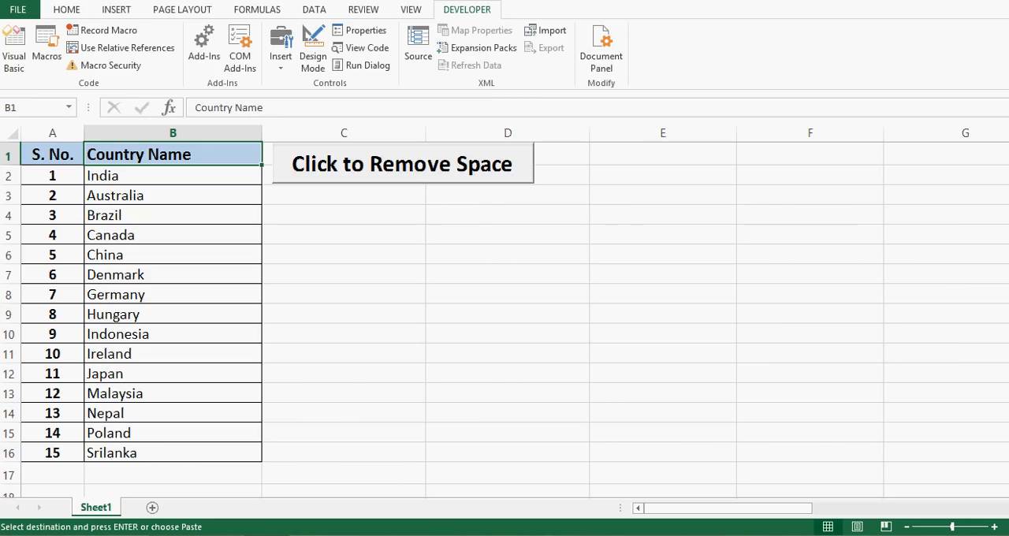
drag(174, 175, 174, 432)
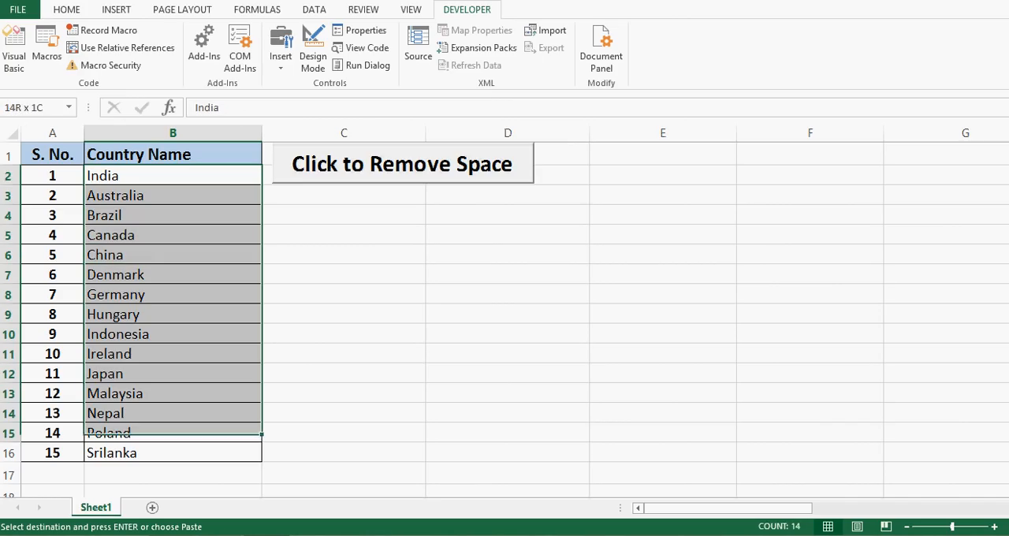
click(173, 154)
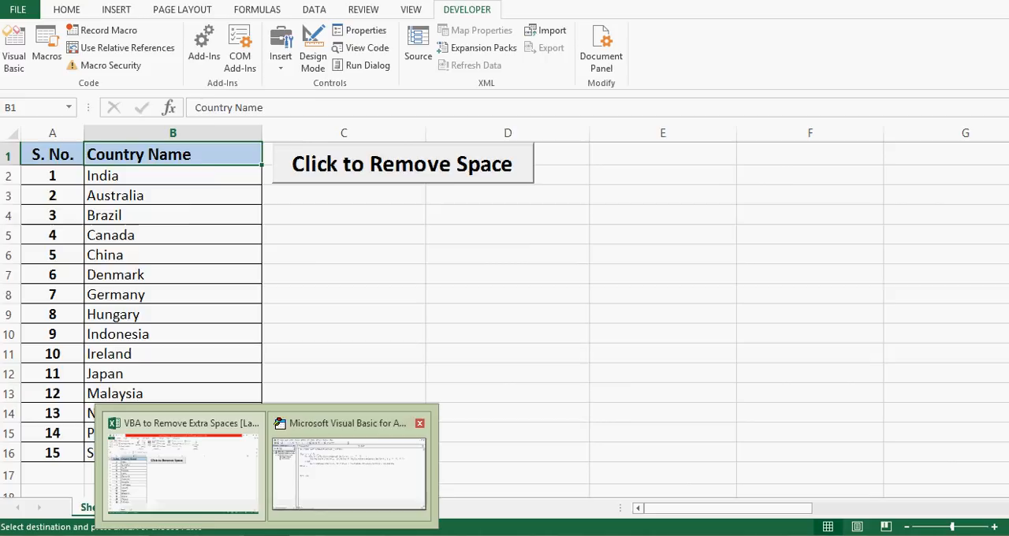
- Switch to the VBA editor and highlight the For loop and the Trim line of the finished macro
click(350, 473)
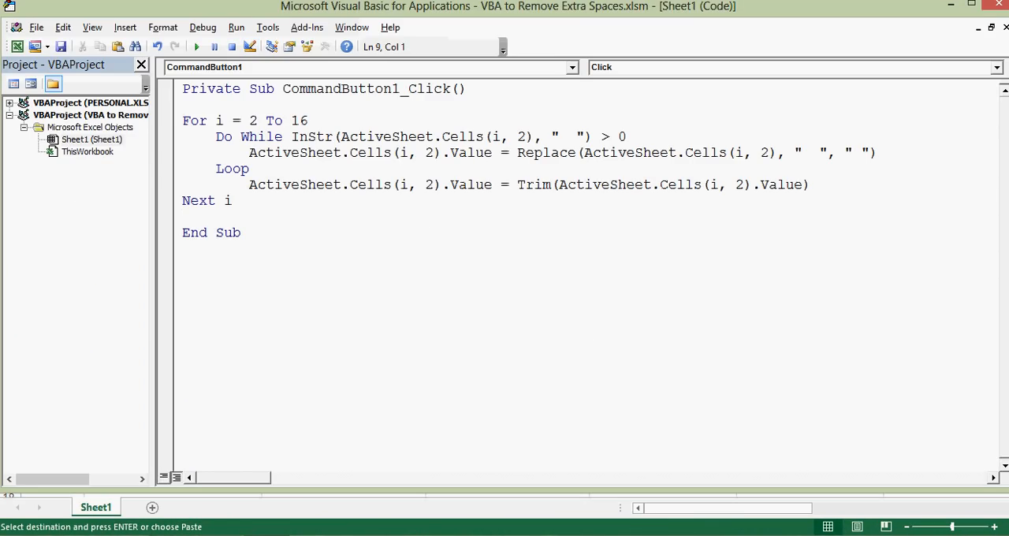
drag(183, 120, 231, 200)
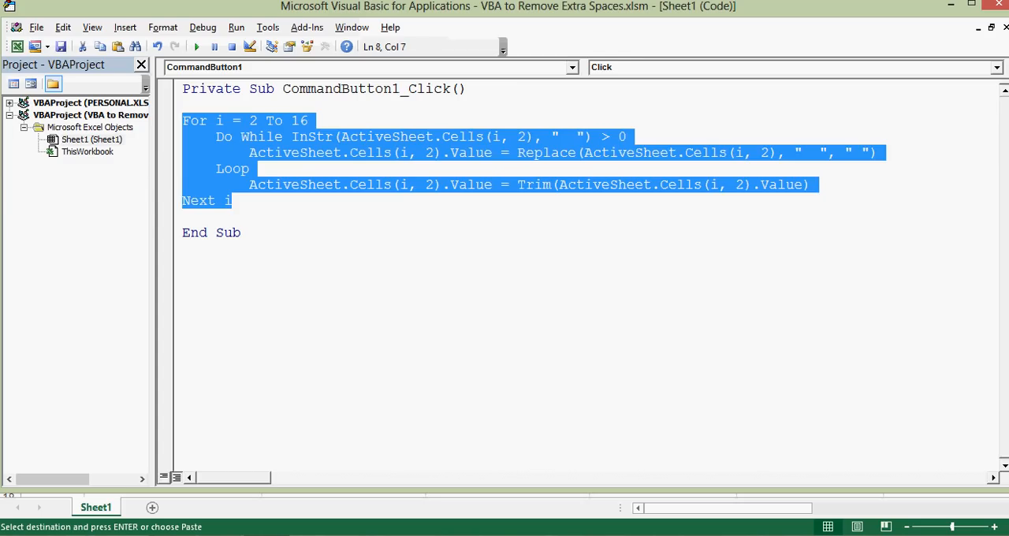
click(232, 200)
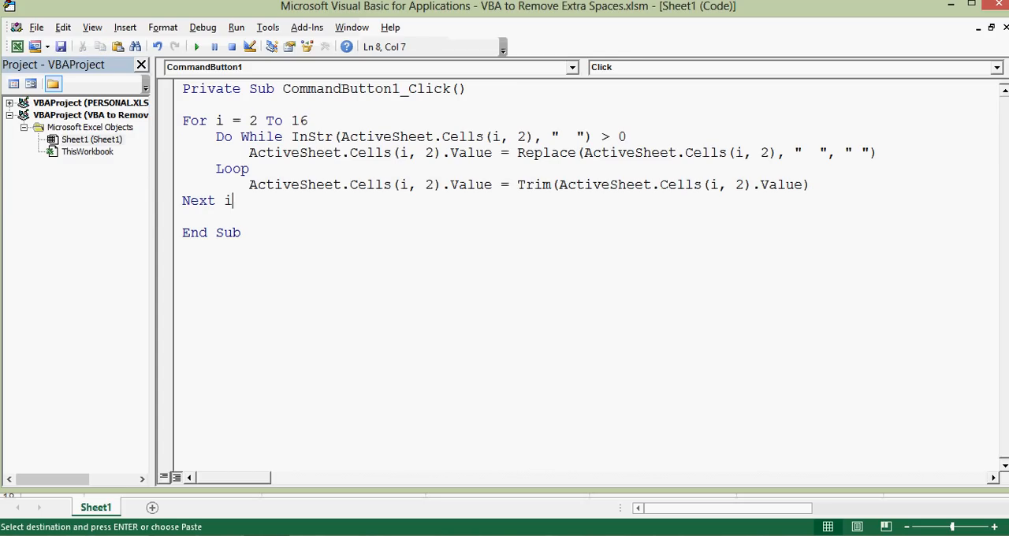
drag(232, 200, 249, 184)
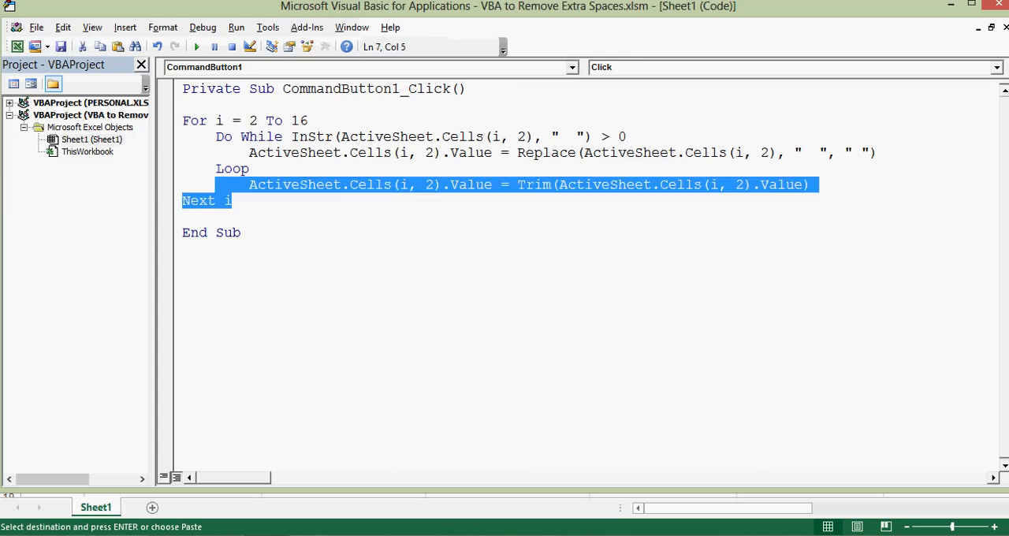